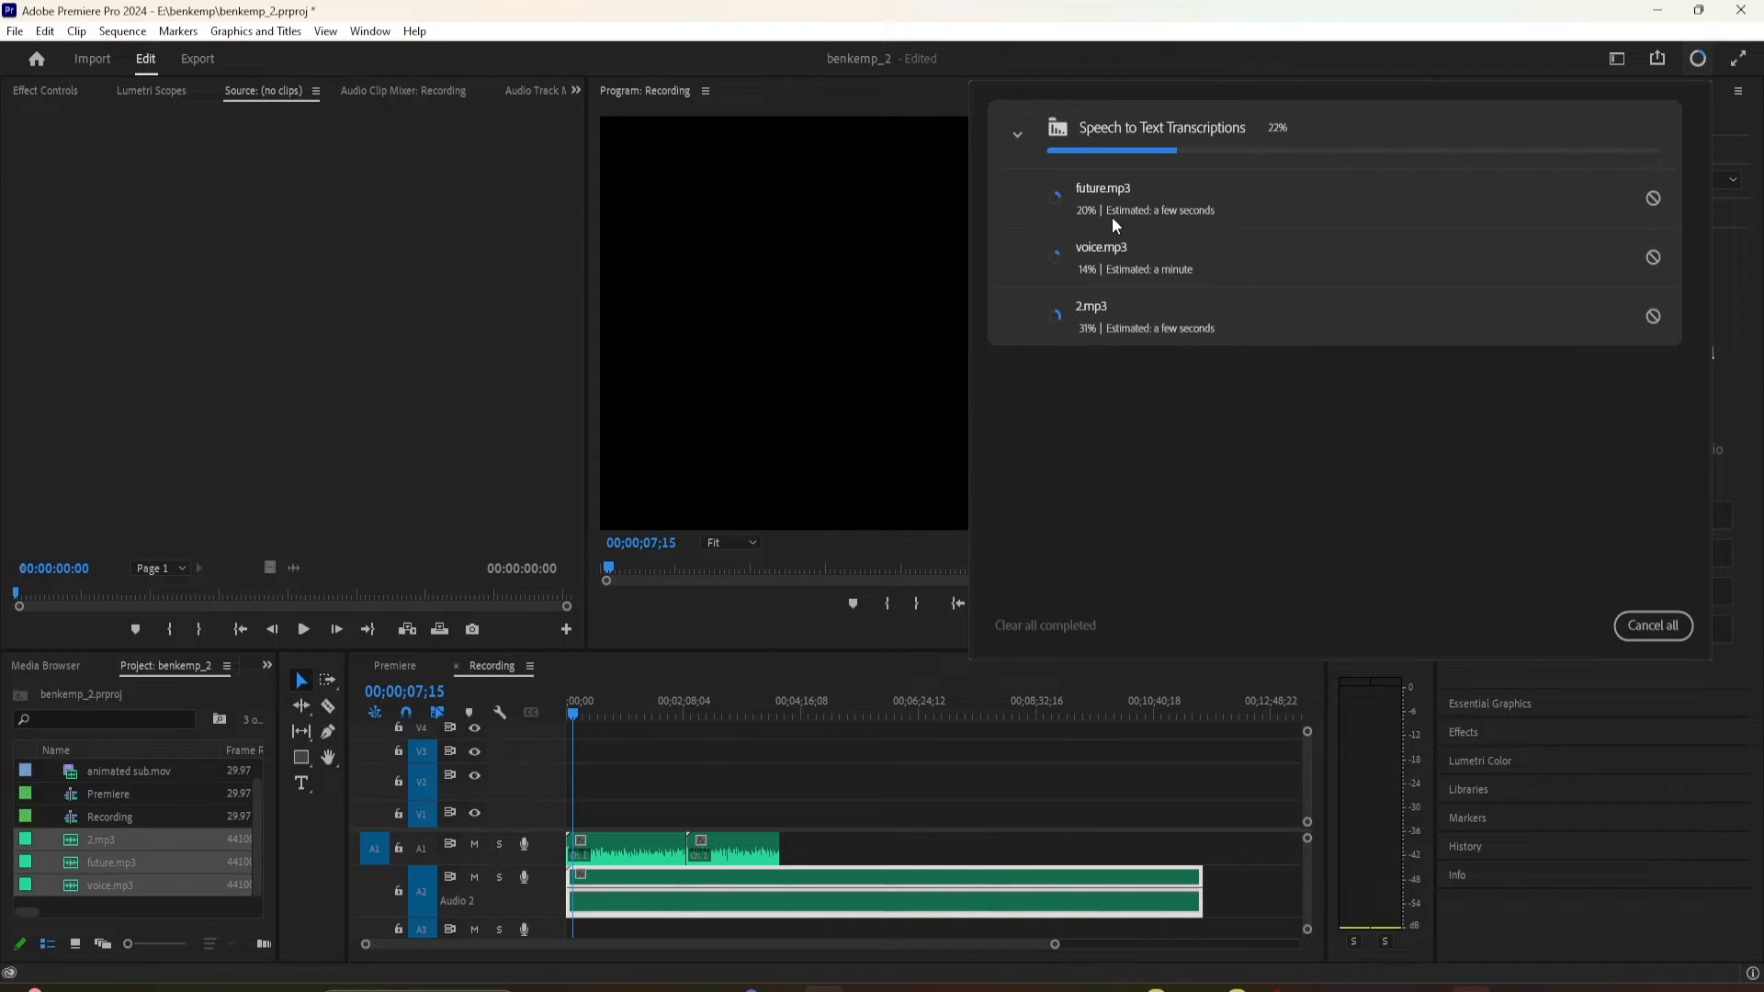
# Check the transcription progress overview, then reach Preferences from the Edit menu.
pyautogui.click(731, 848)
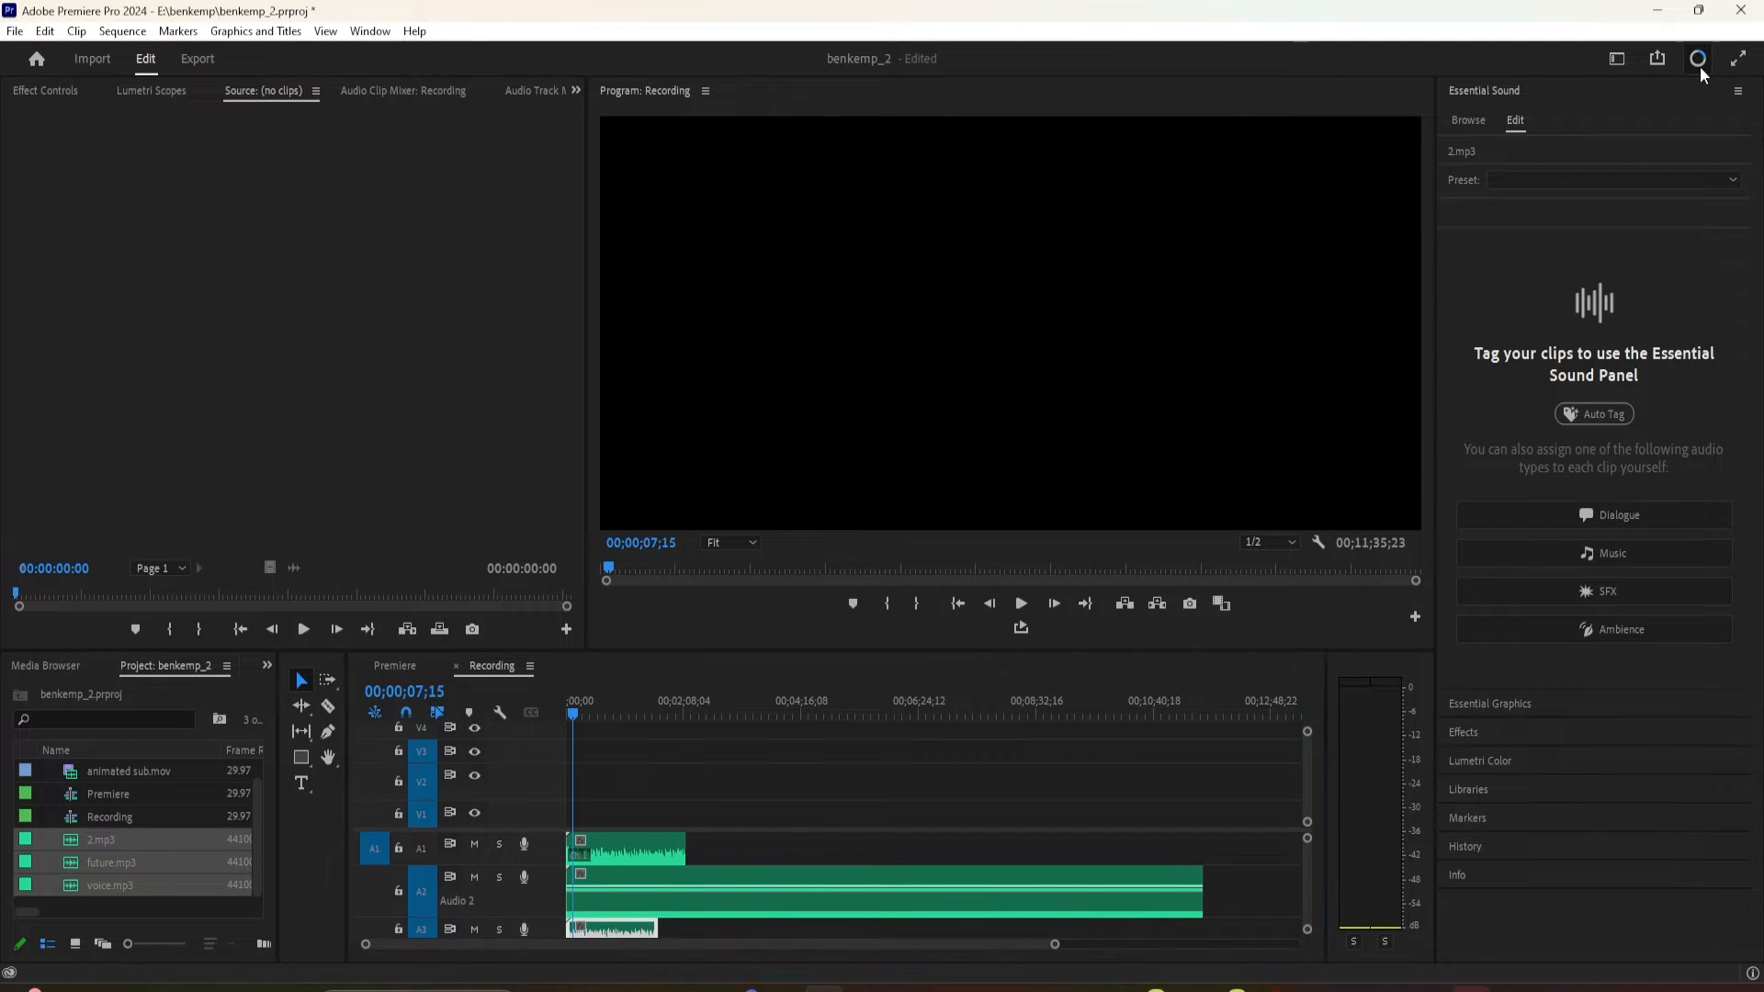
pyautogui.click(1697, 59)
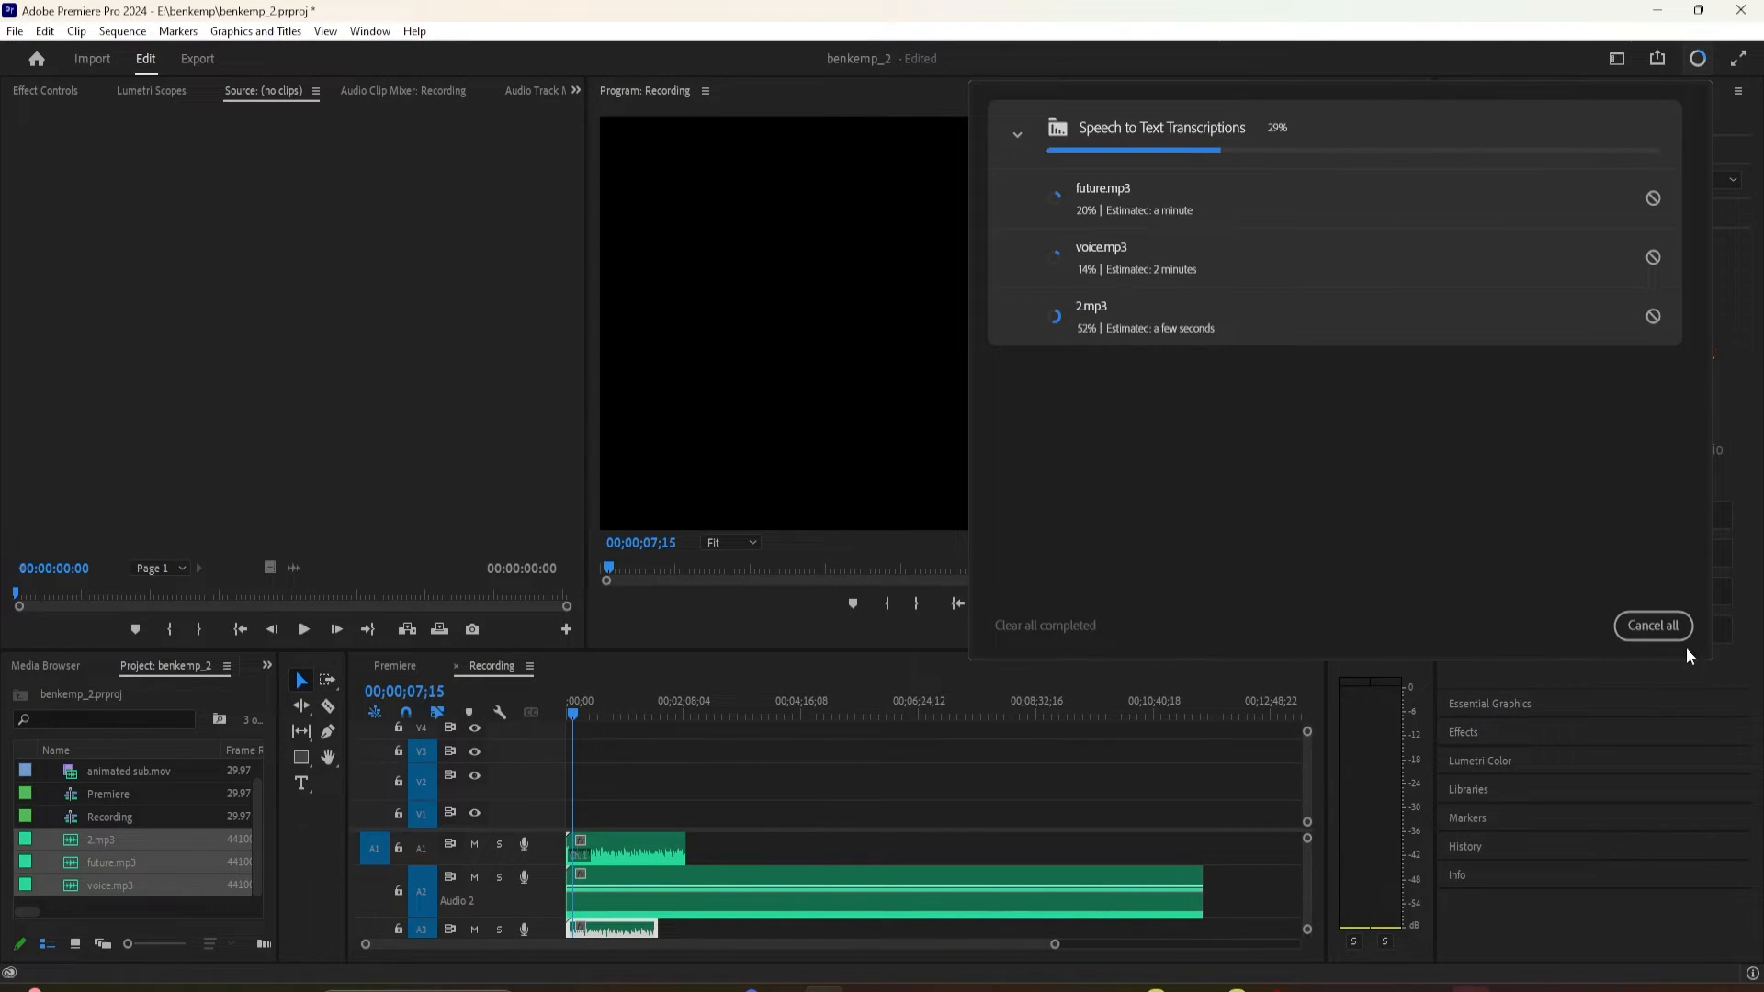
pyautogui.moveTo(1262, 154)
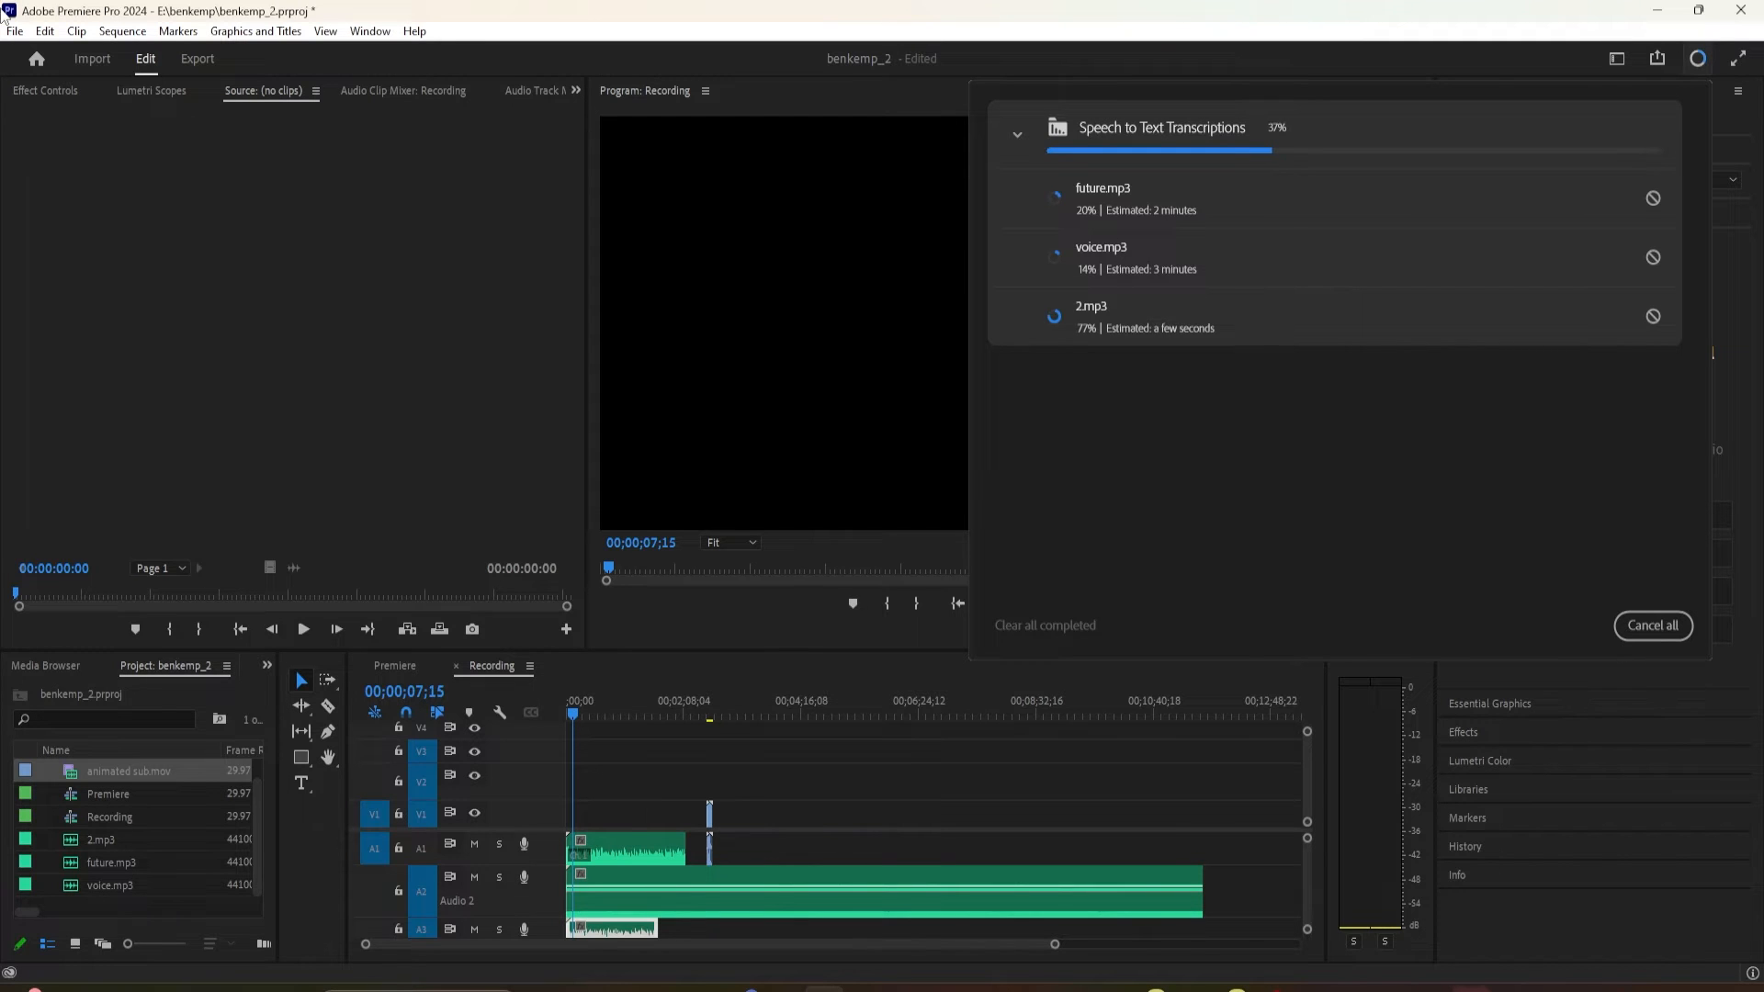
pyautogui.click(44, 31)
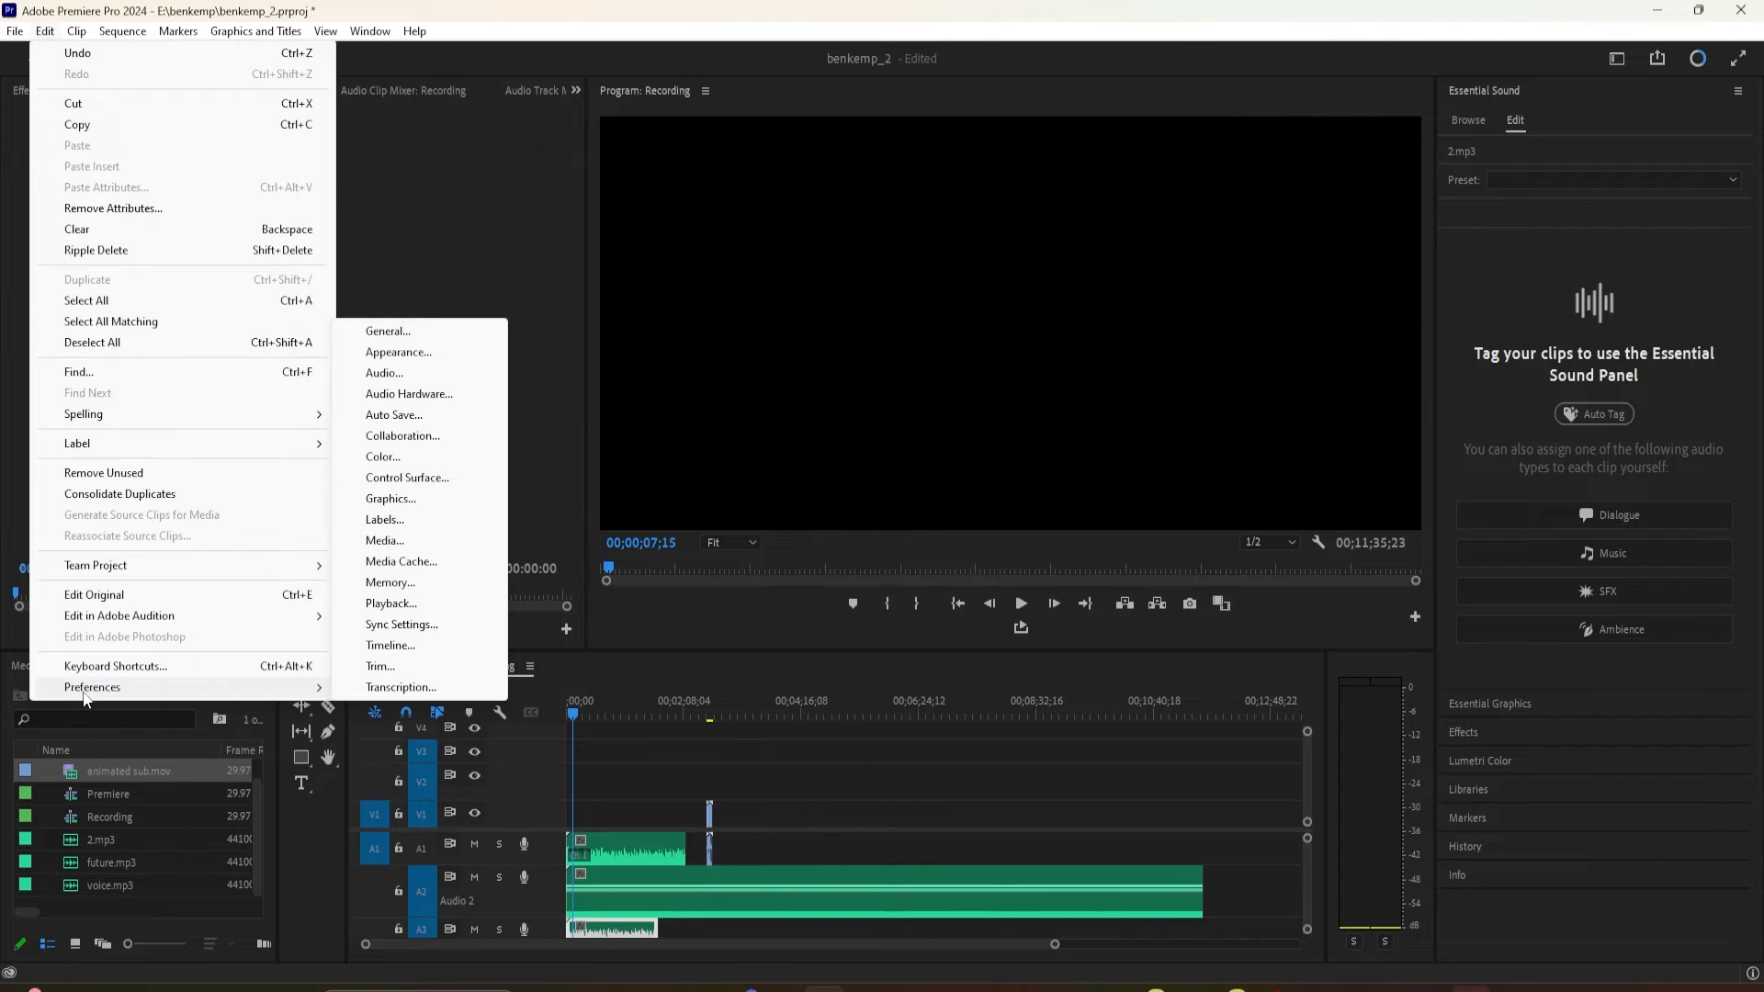
pyautogui.moveTo(257, 700)
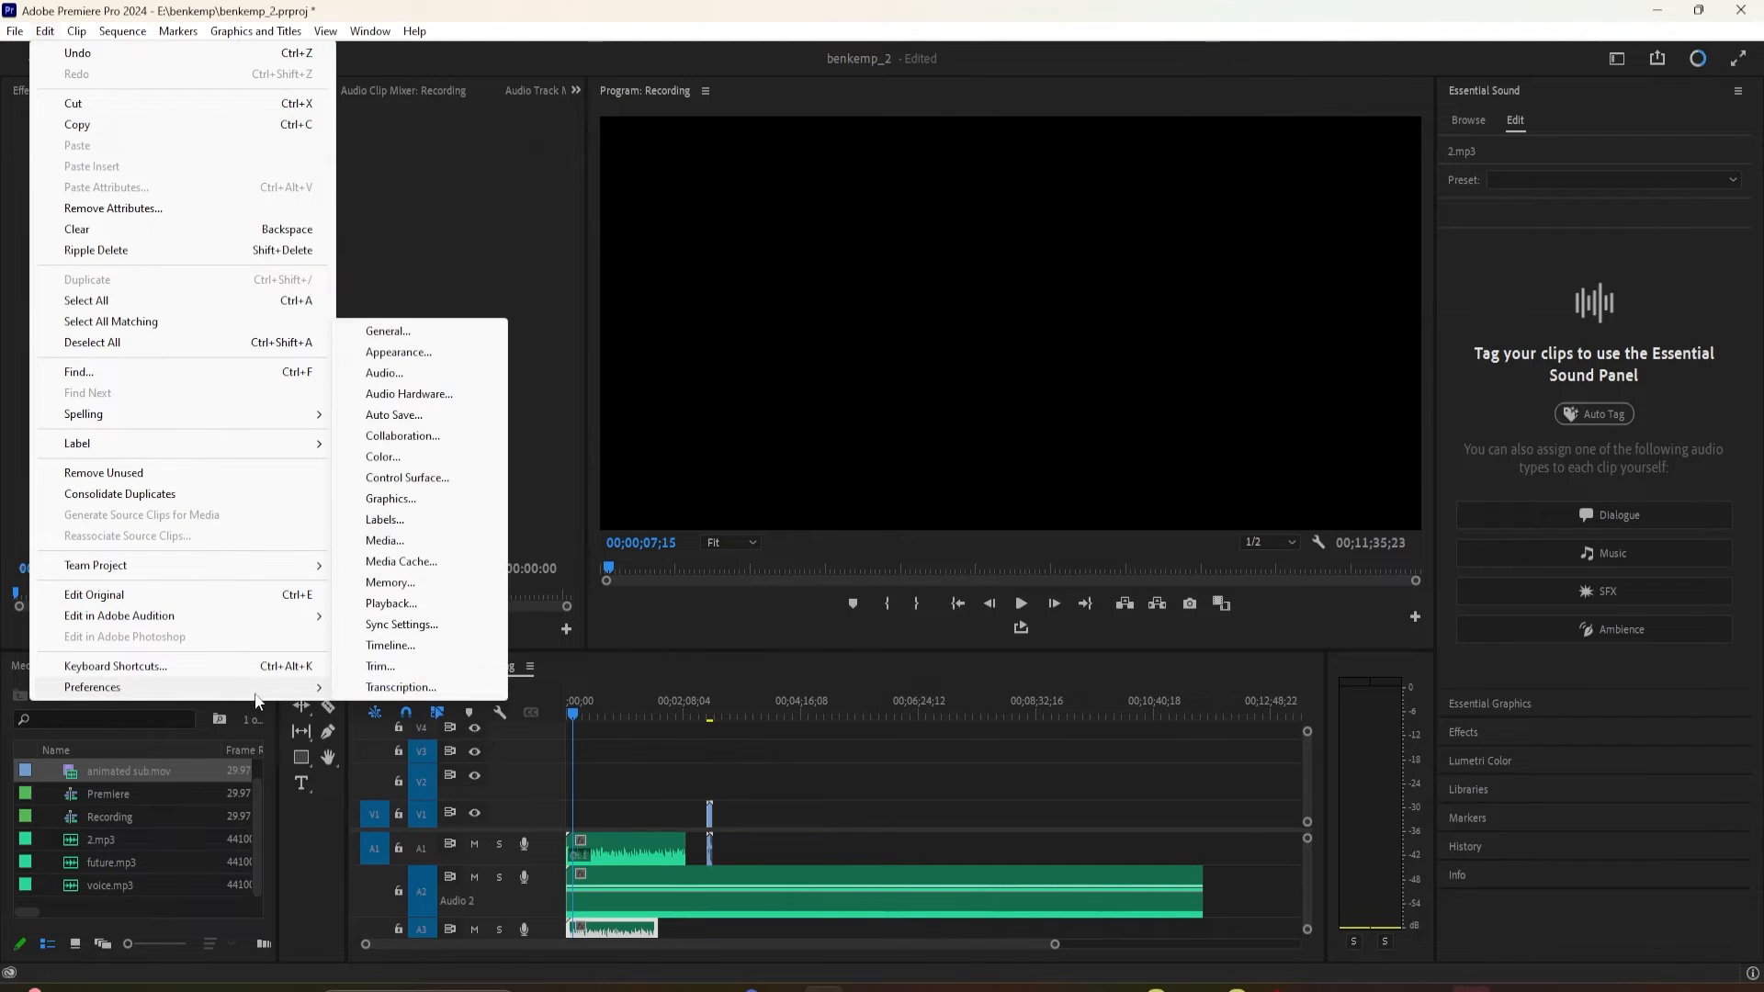
pyautogui.moveTo(399, 704)
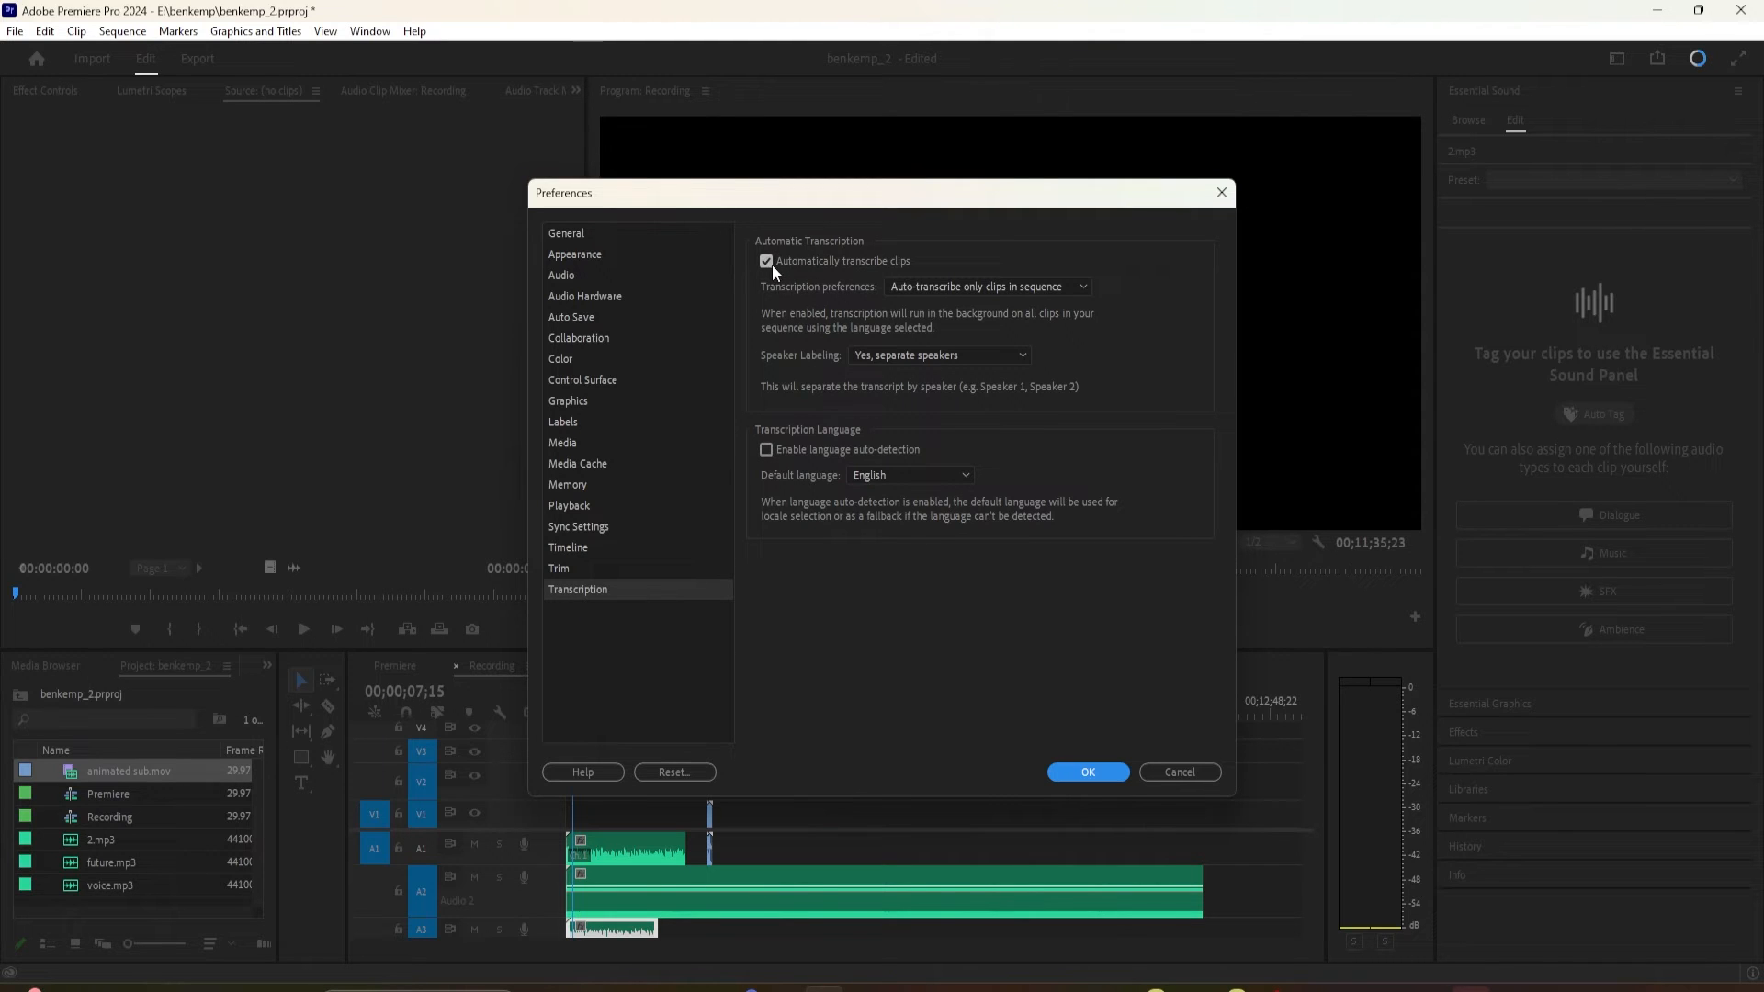
pyautogui.moveTo(878, 270)
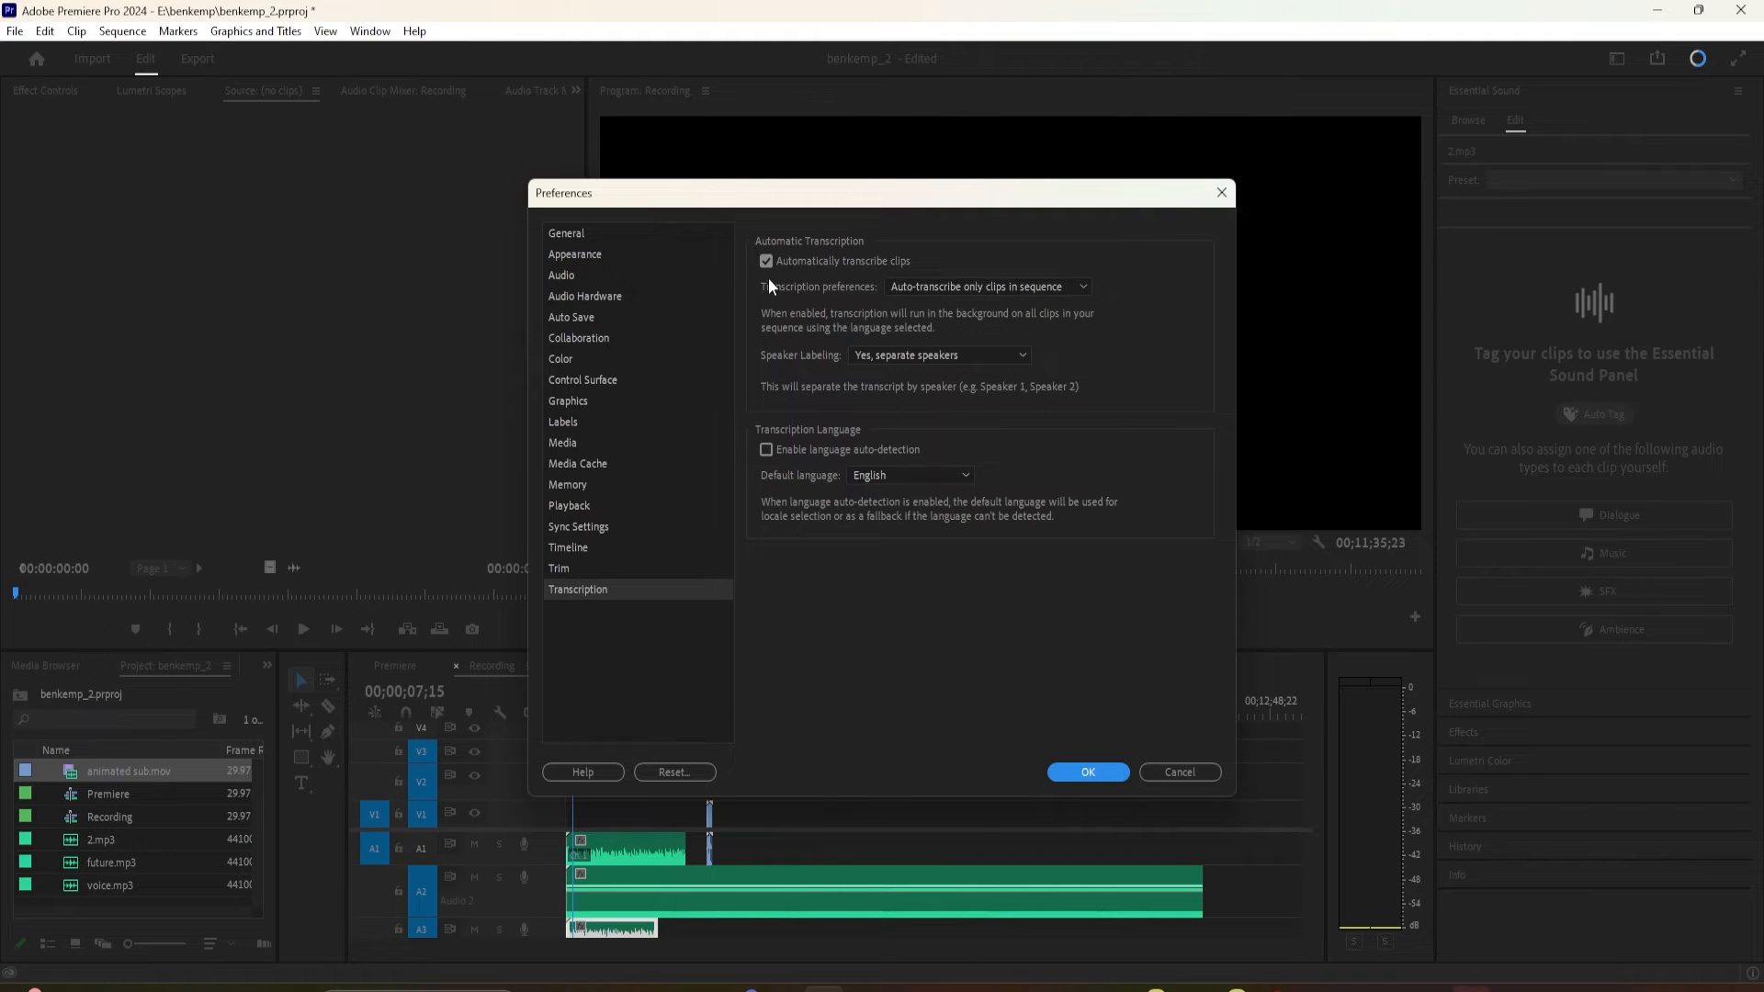
# Uncheck 'Automatically transcribe clips' in Transcription preferences and confirm with OK.
pyautogui.click(766, 261)
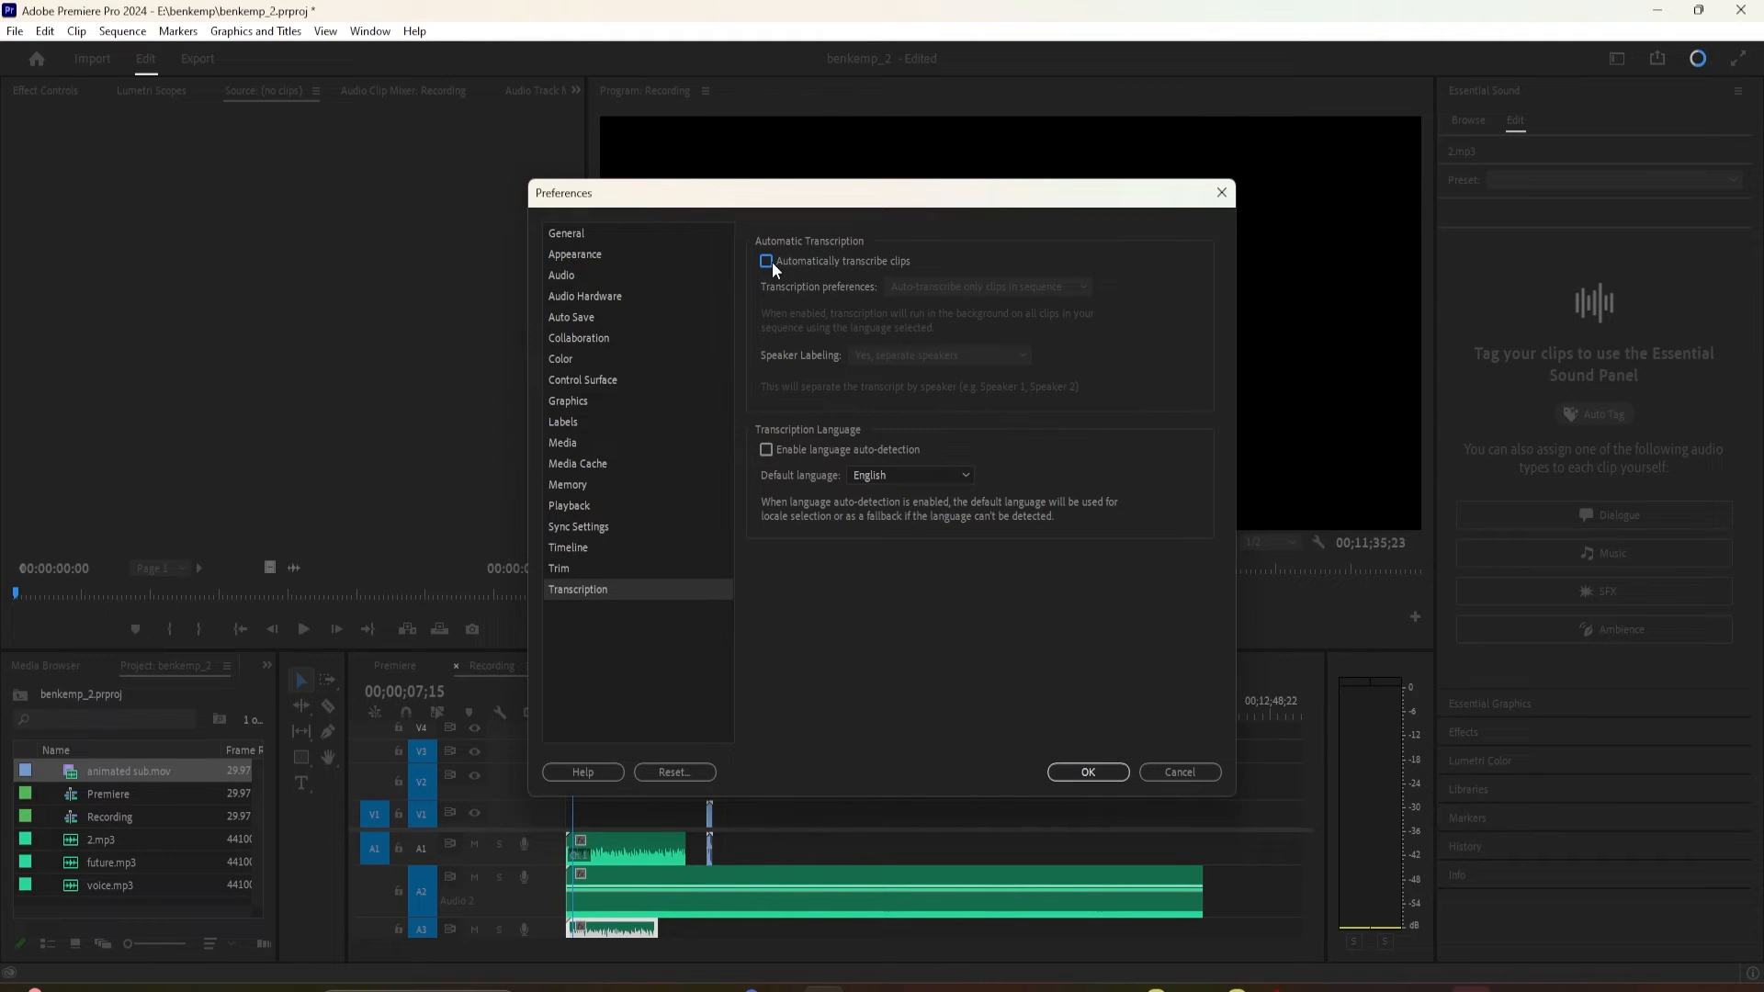
pyautogui.click(766, 261)
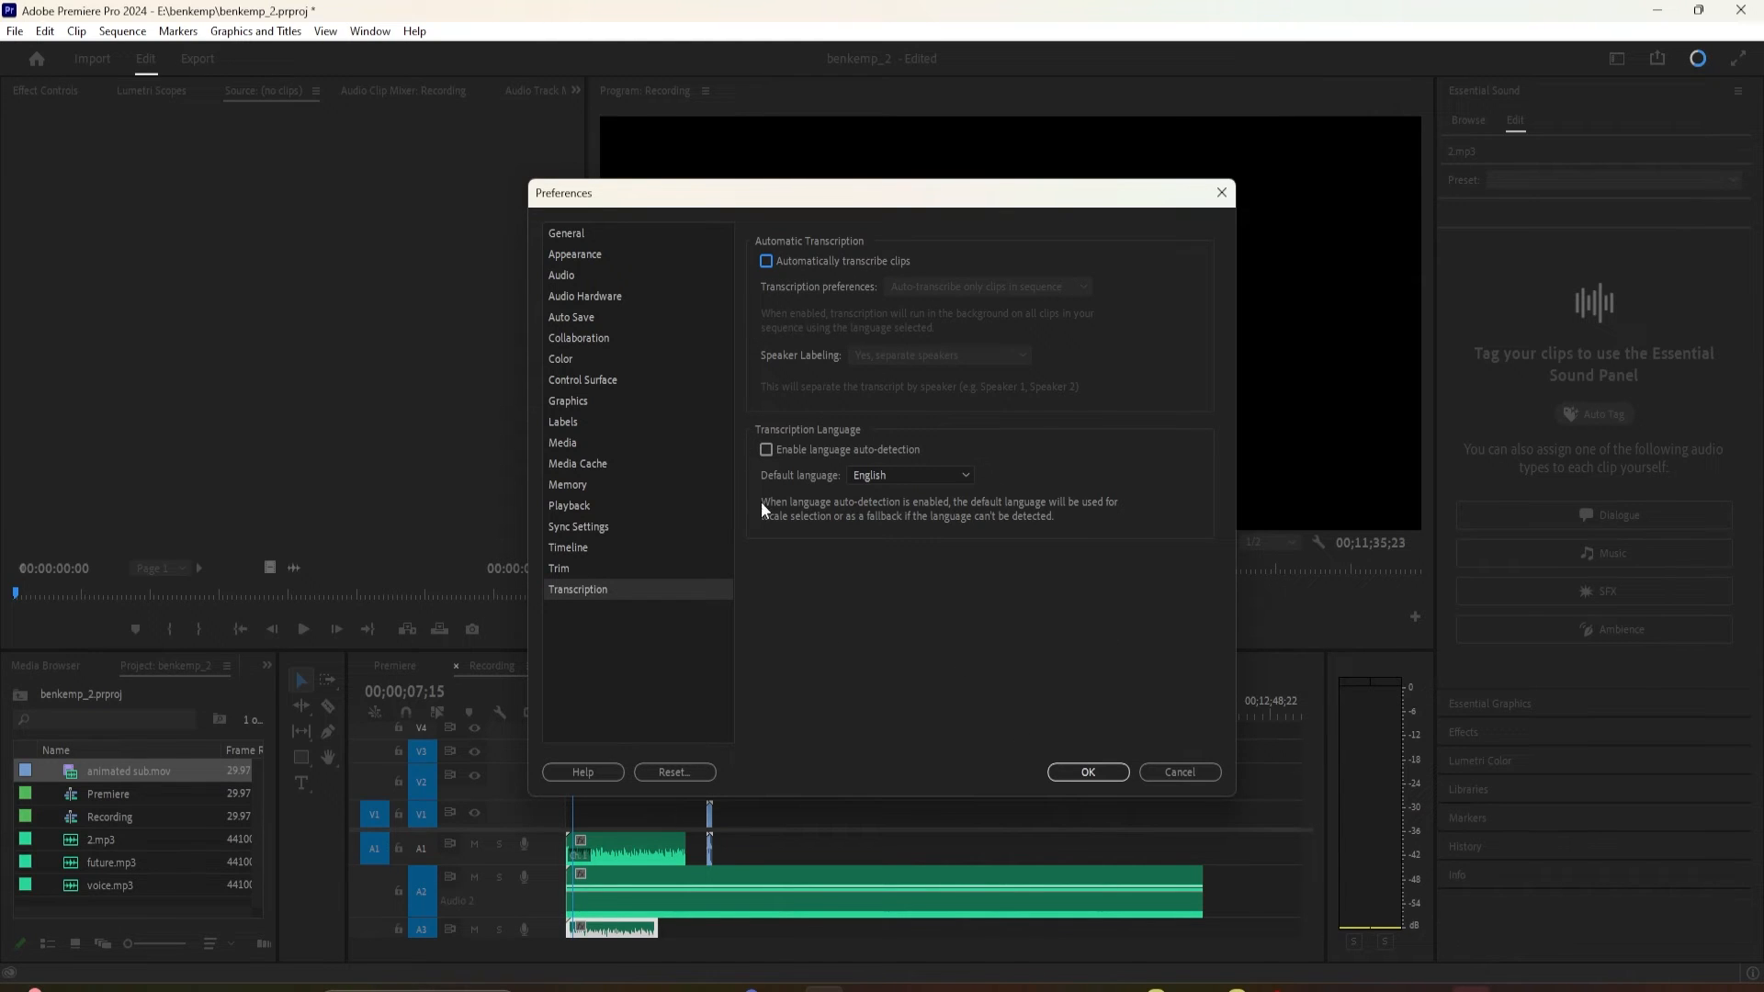
pyautogui.moveTo(1086, 771)
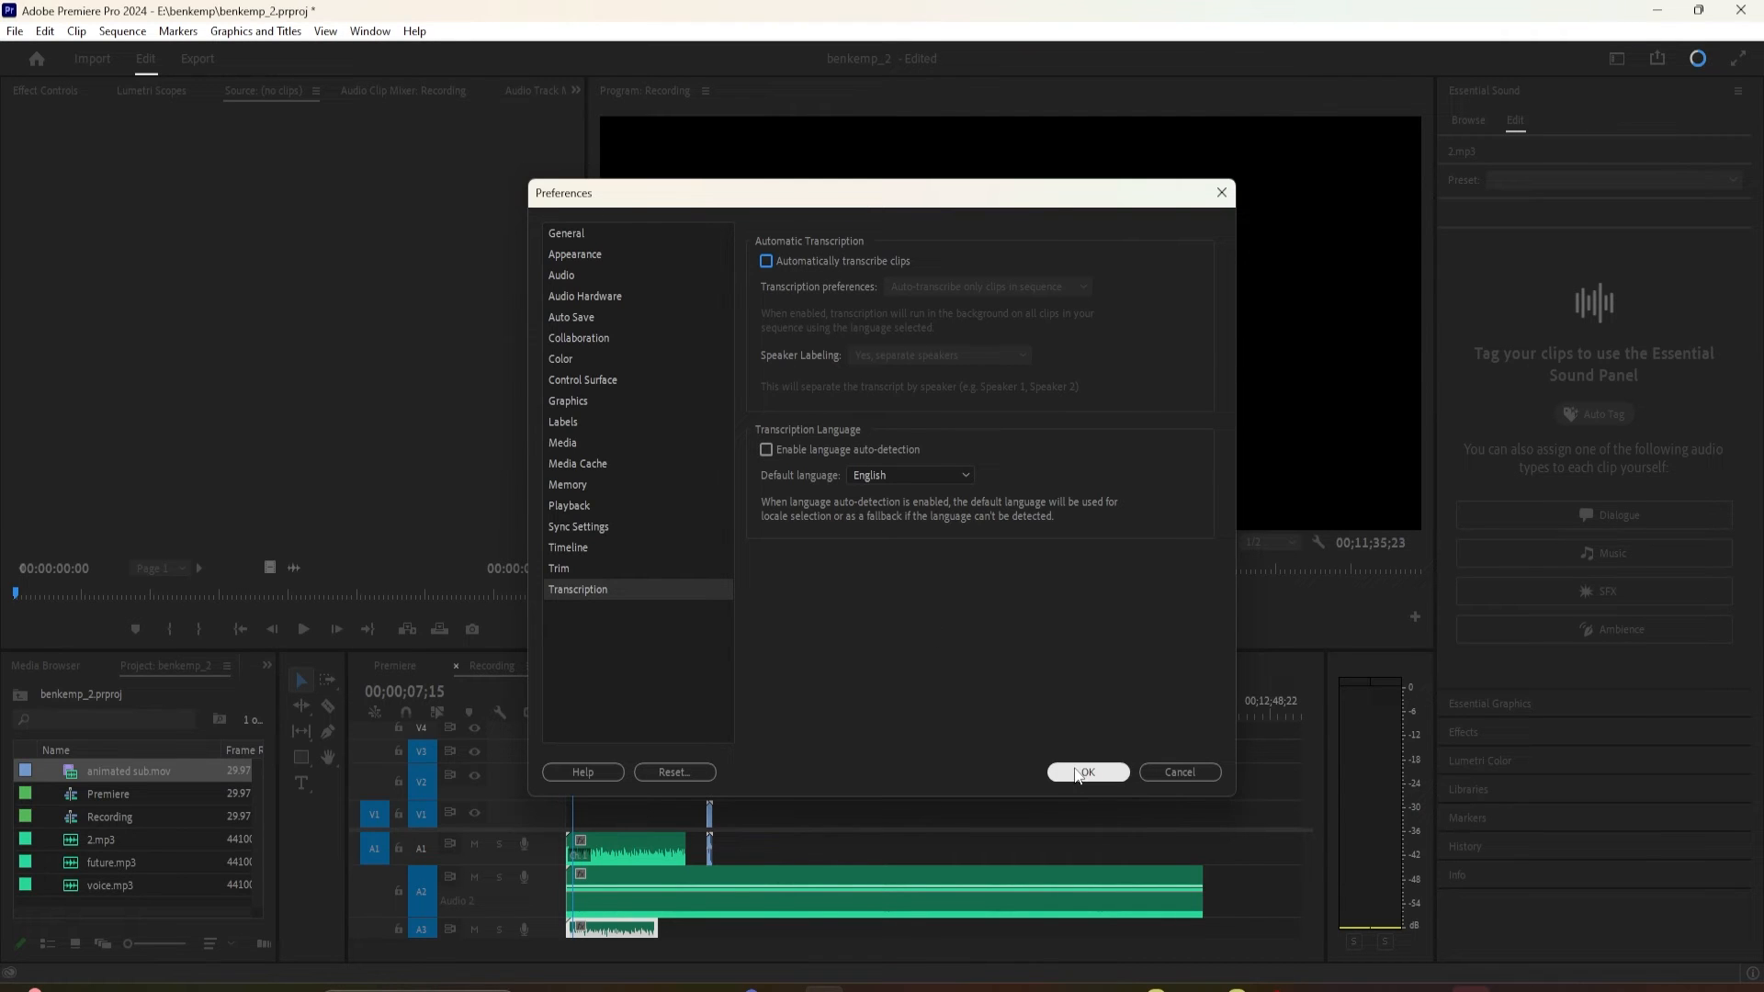
pyautogui.click(1085, 772)
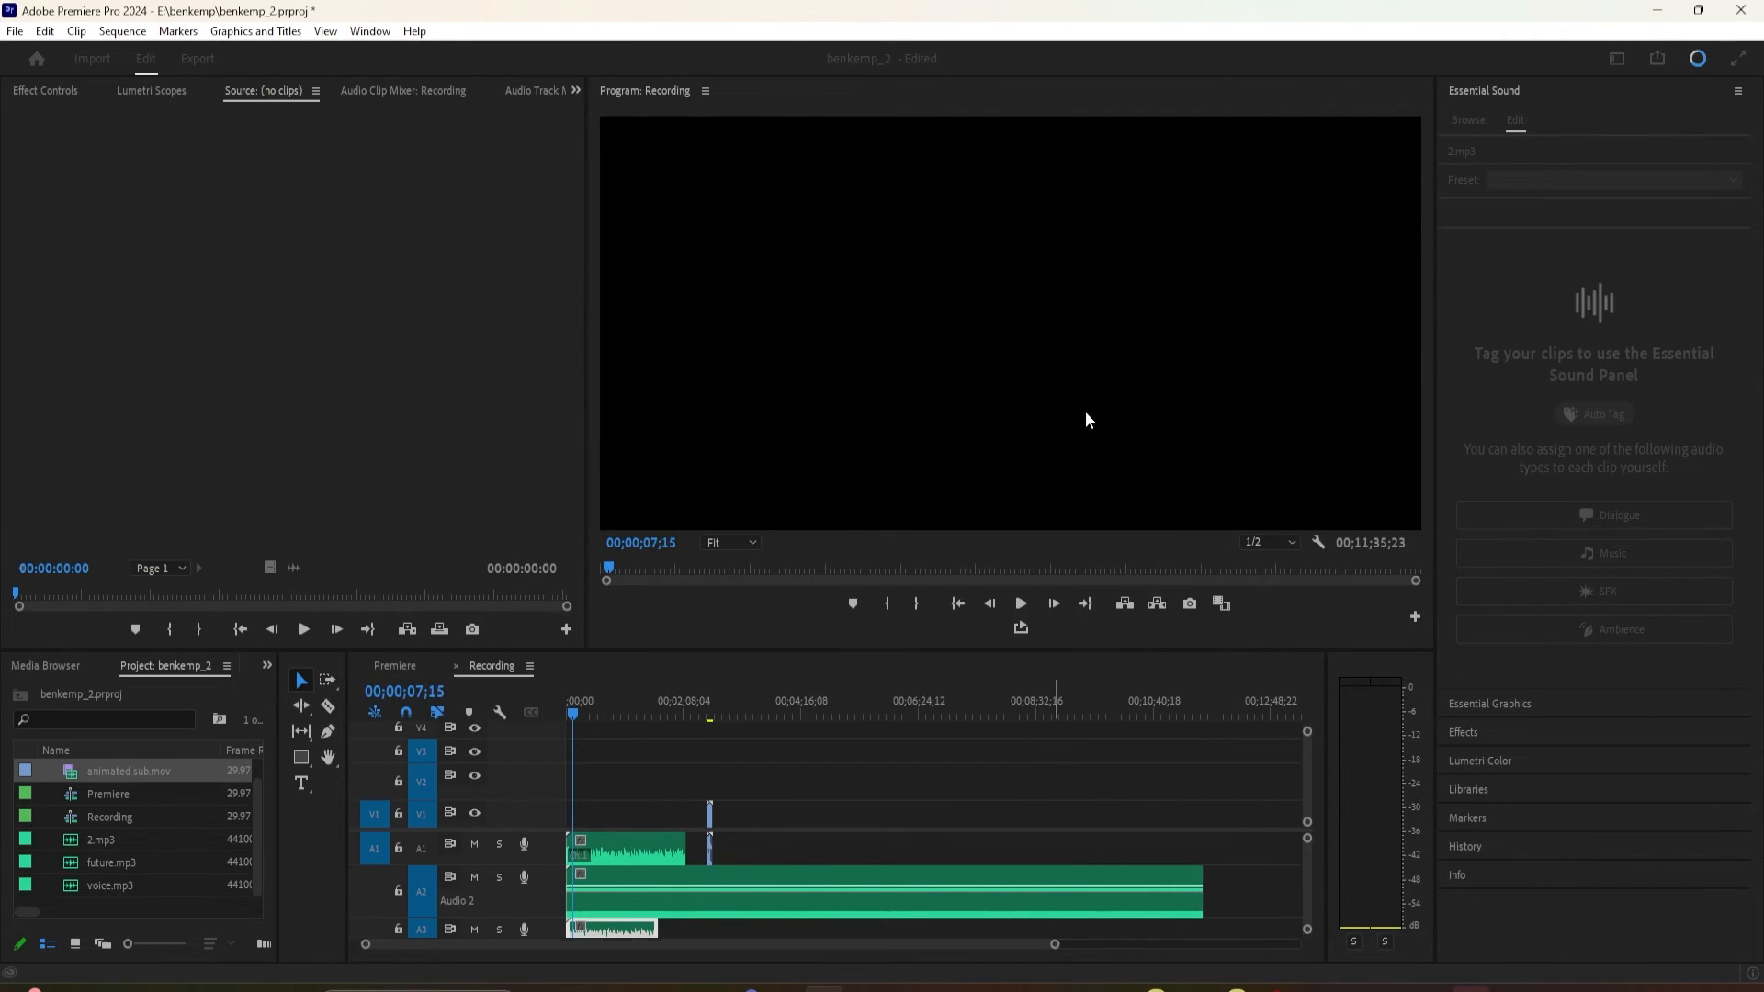
# Clear the timeline and confirm the Progress Dashboard shows only 2.mp3 transcribed.
pyautogui.click(737, 889)
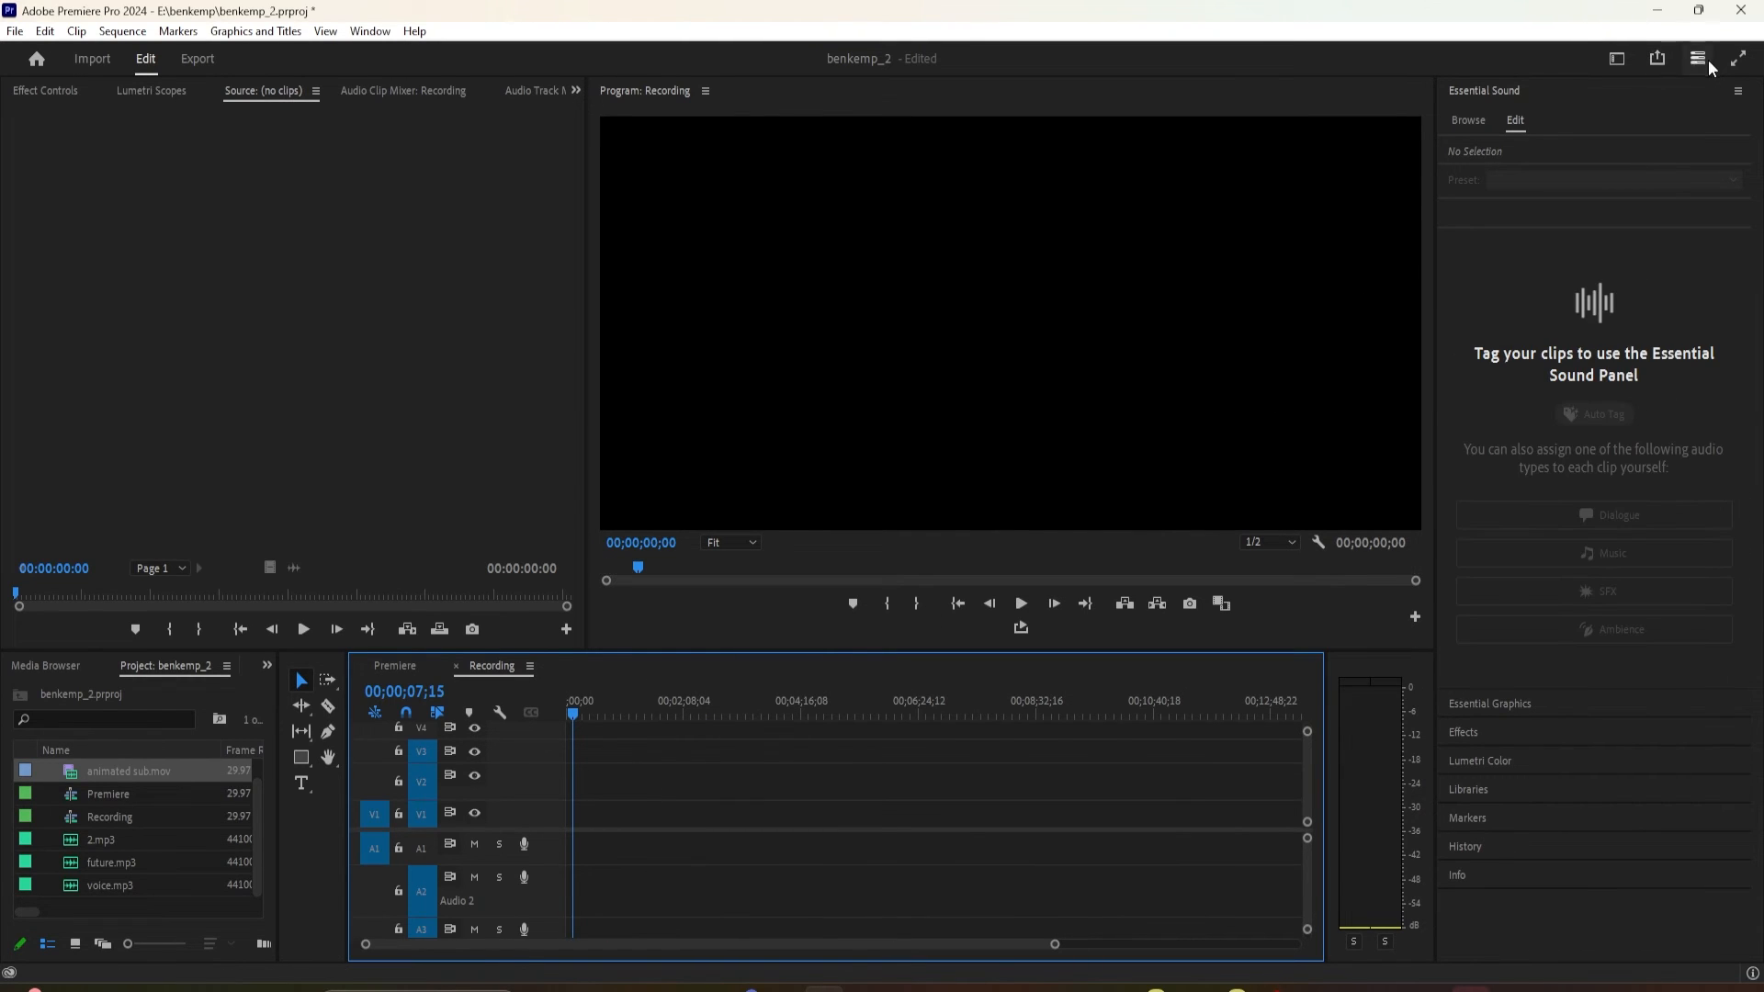
pyautogui.click(1697, 59)
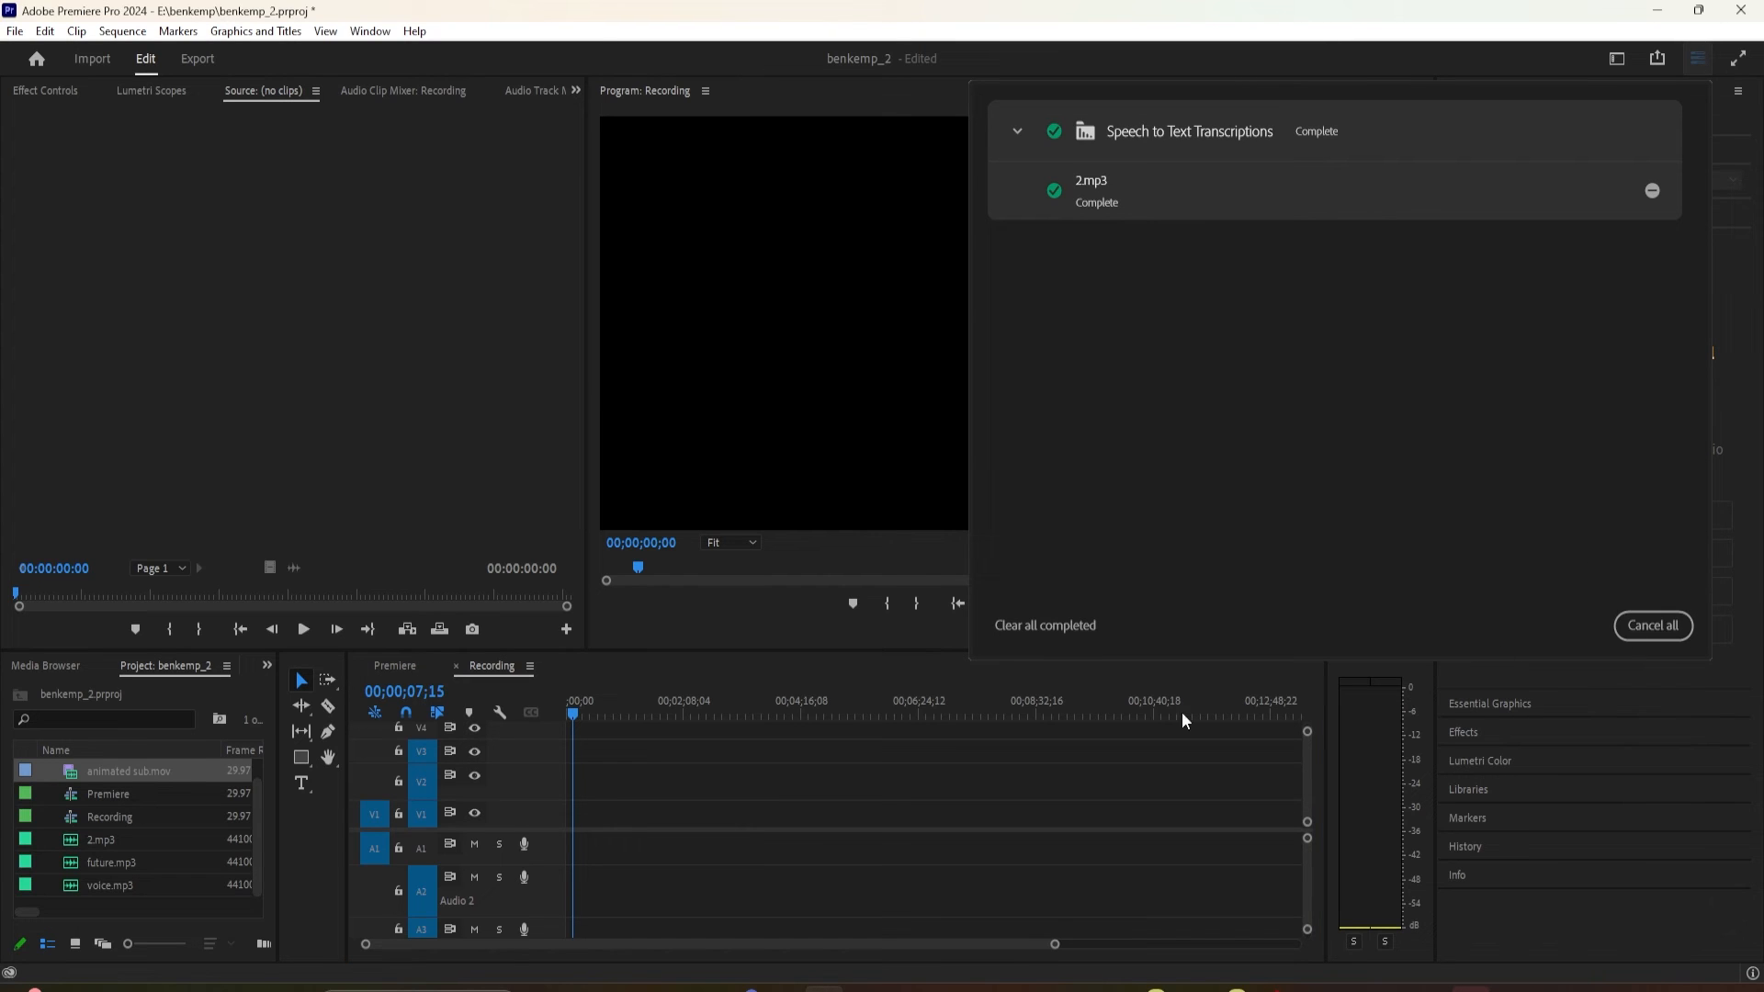
pyautogui.click(1043, 624)
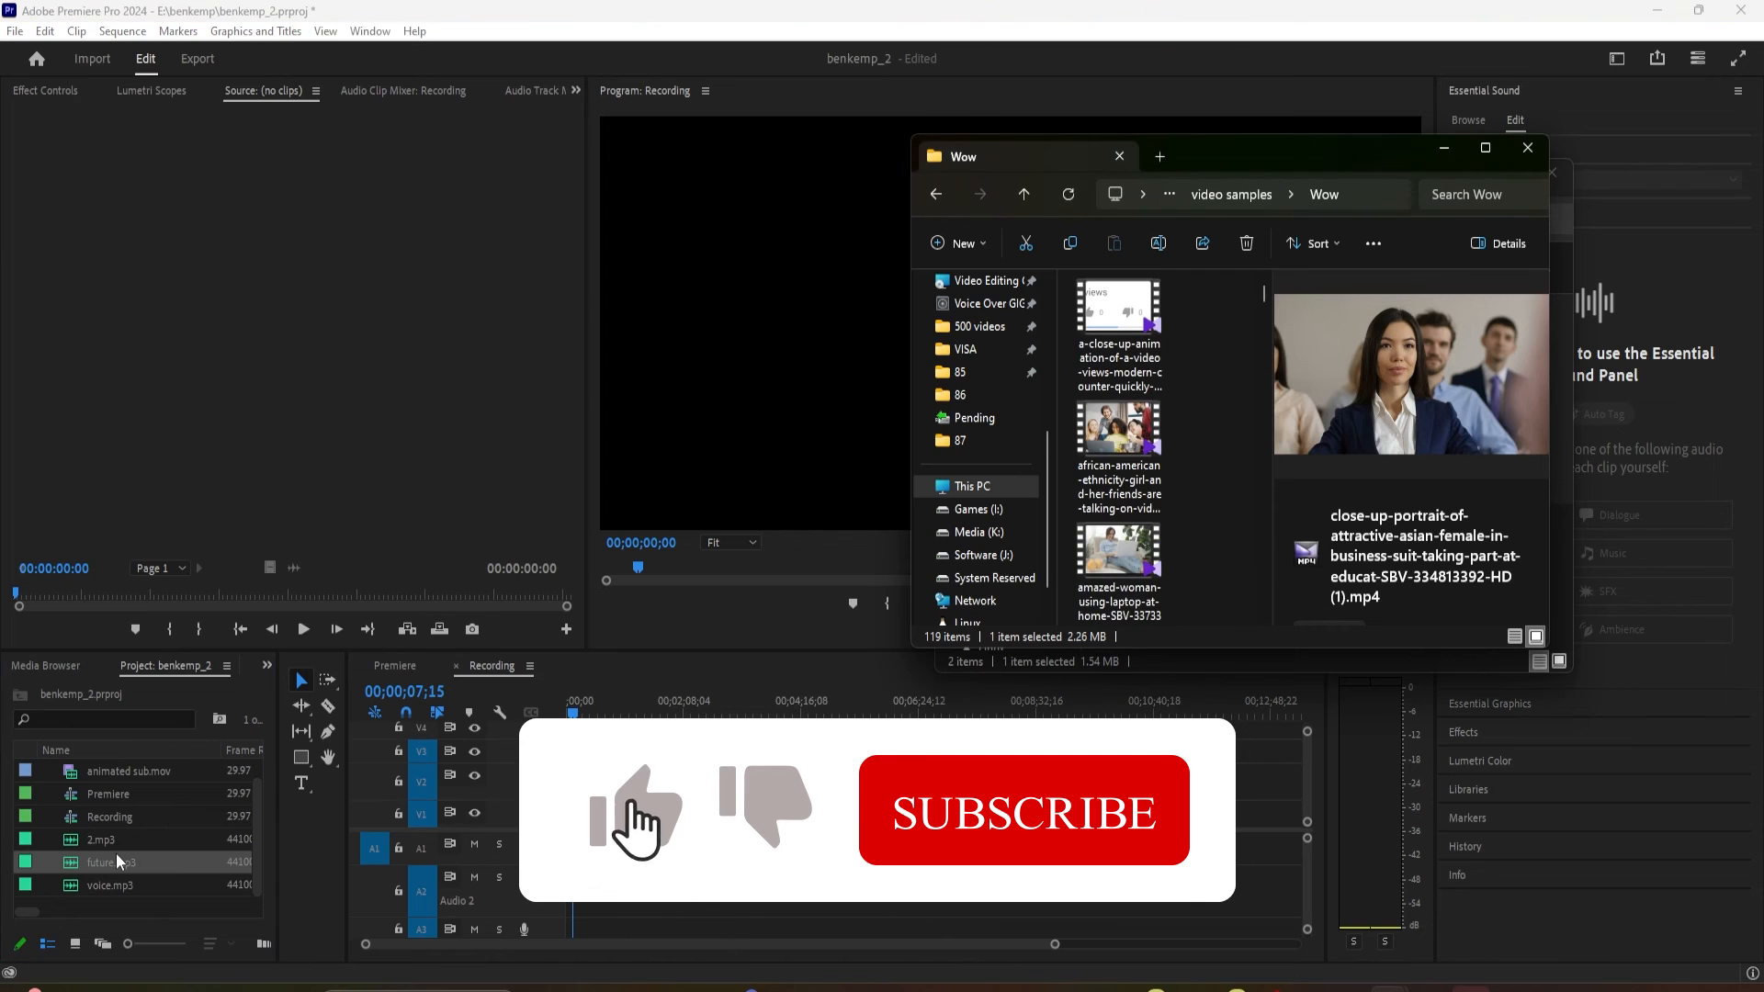
# Re-add future.mp3 and voice.mp3 to the Recording sequence on separate audio tracks.
pyautogui.click(1527, 147)
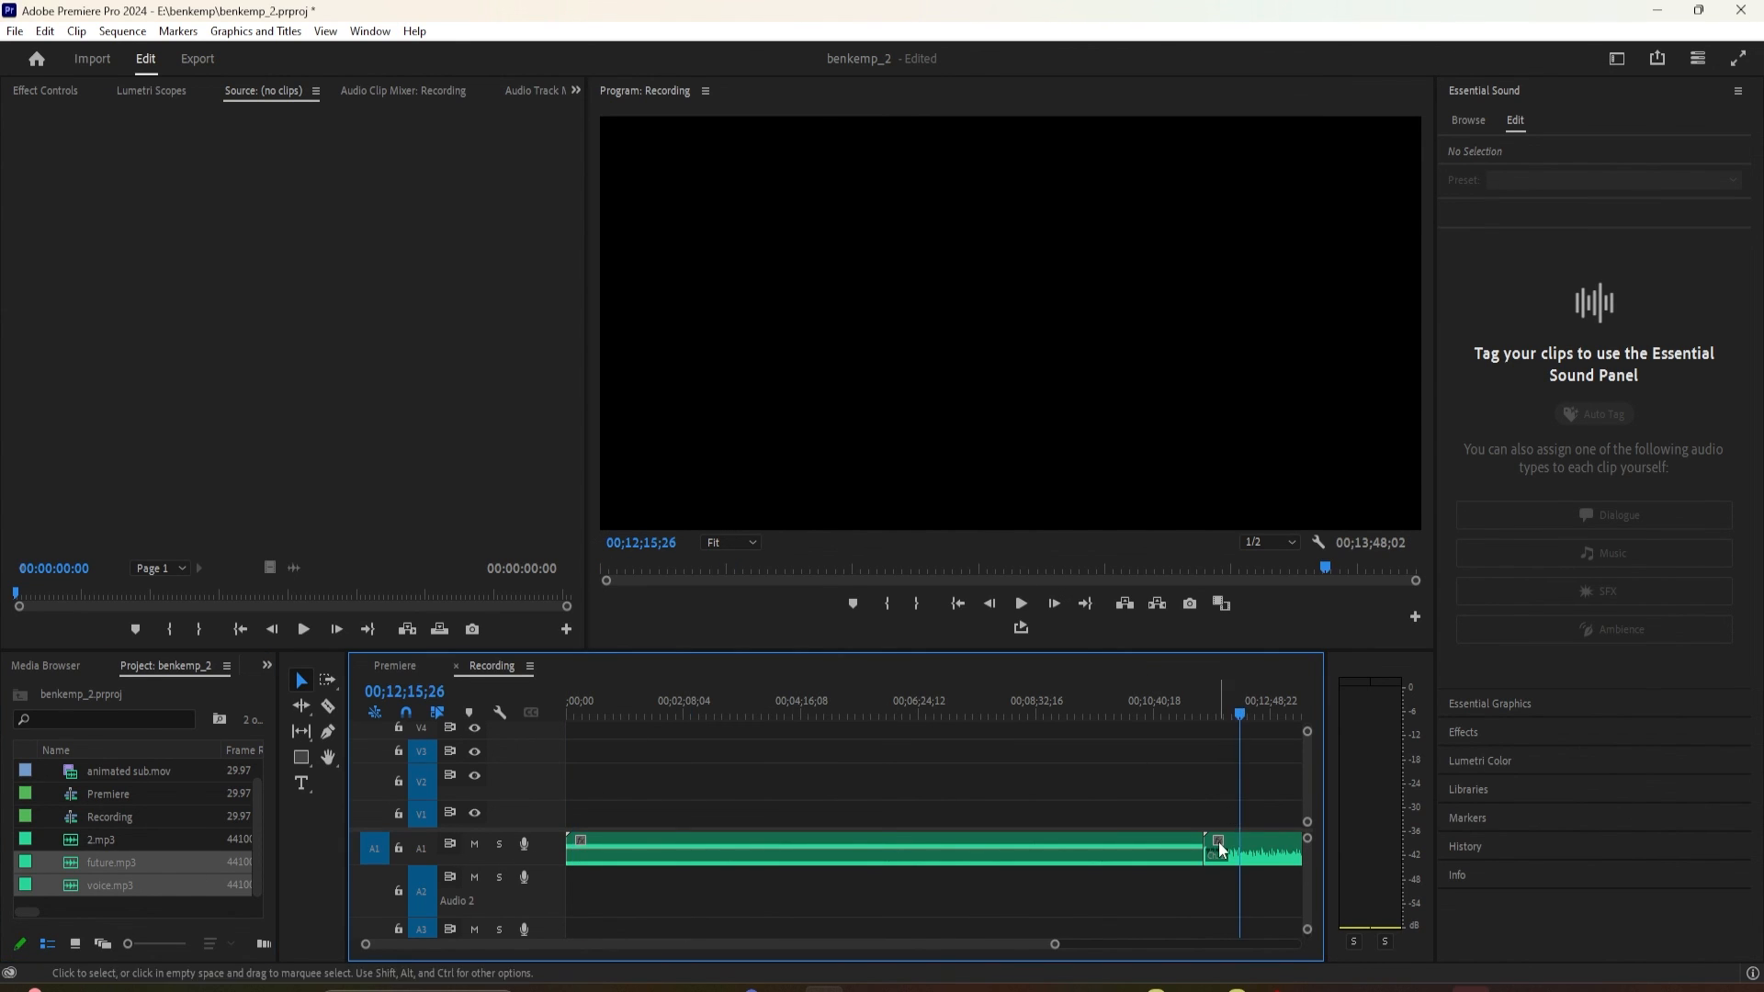
pyautogui.click(645, 714)
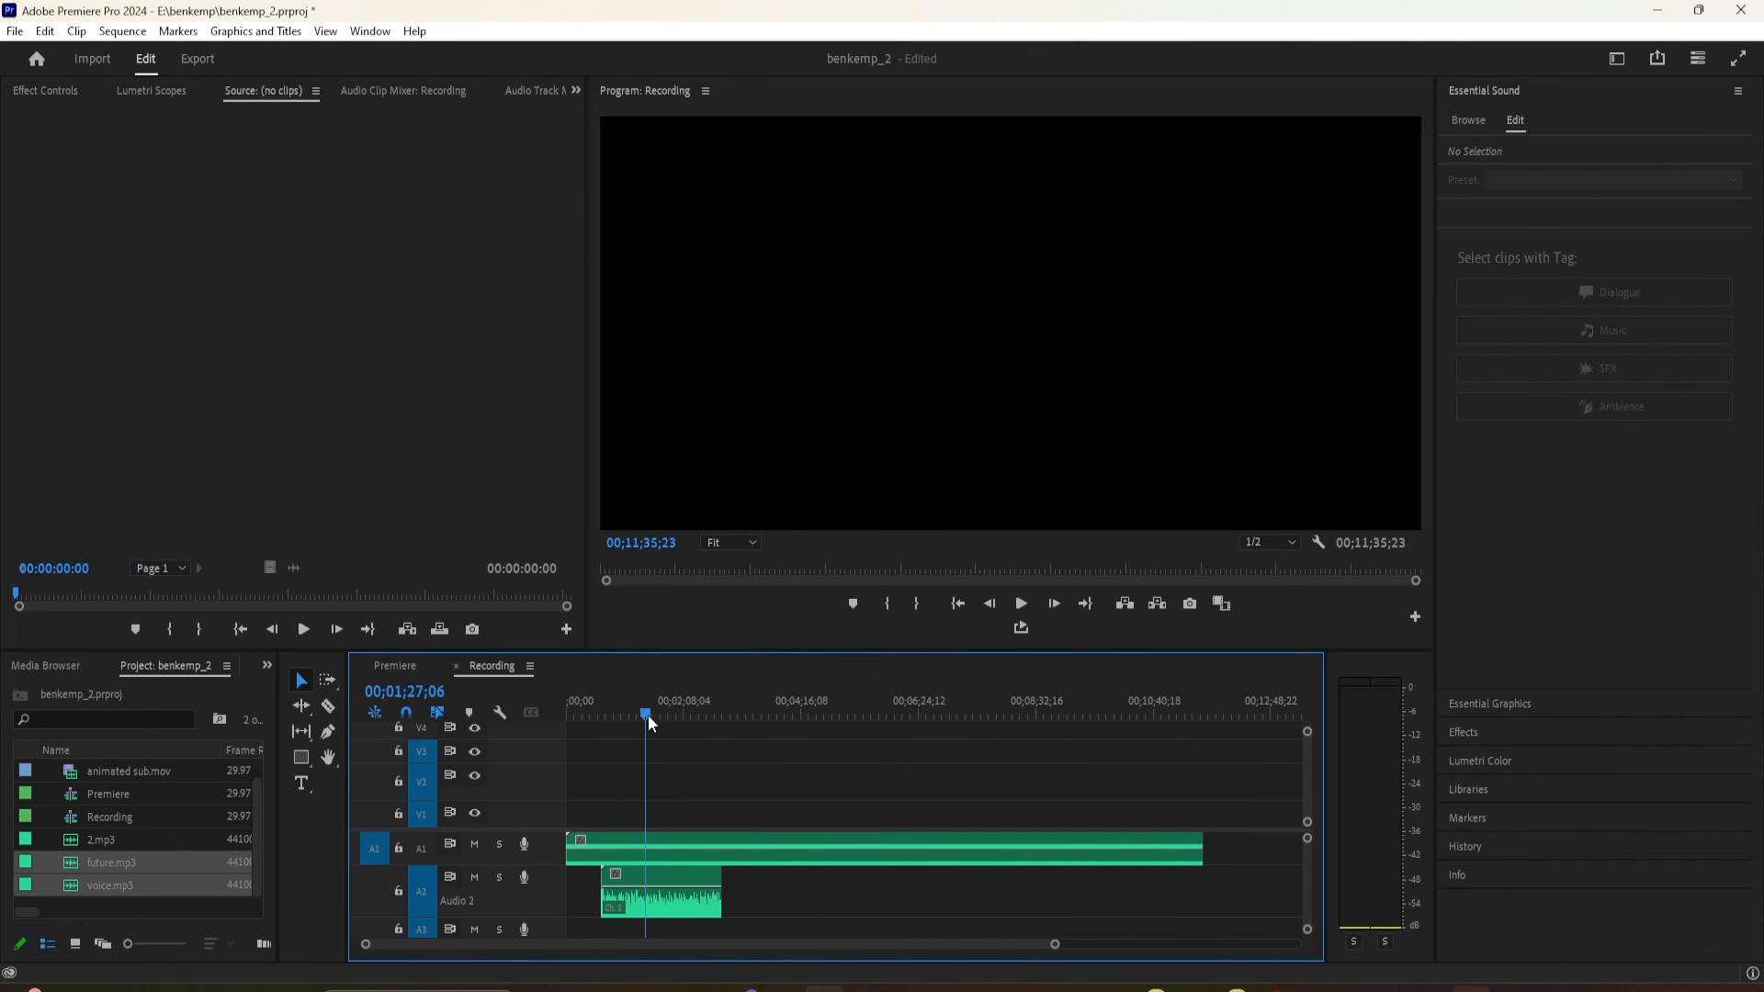
pyautogui.click(878, 850)
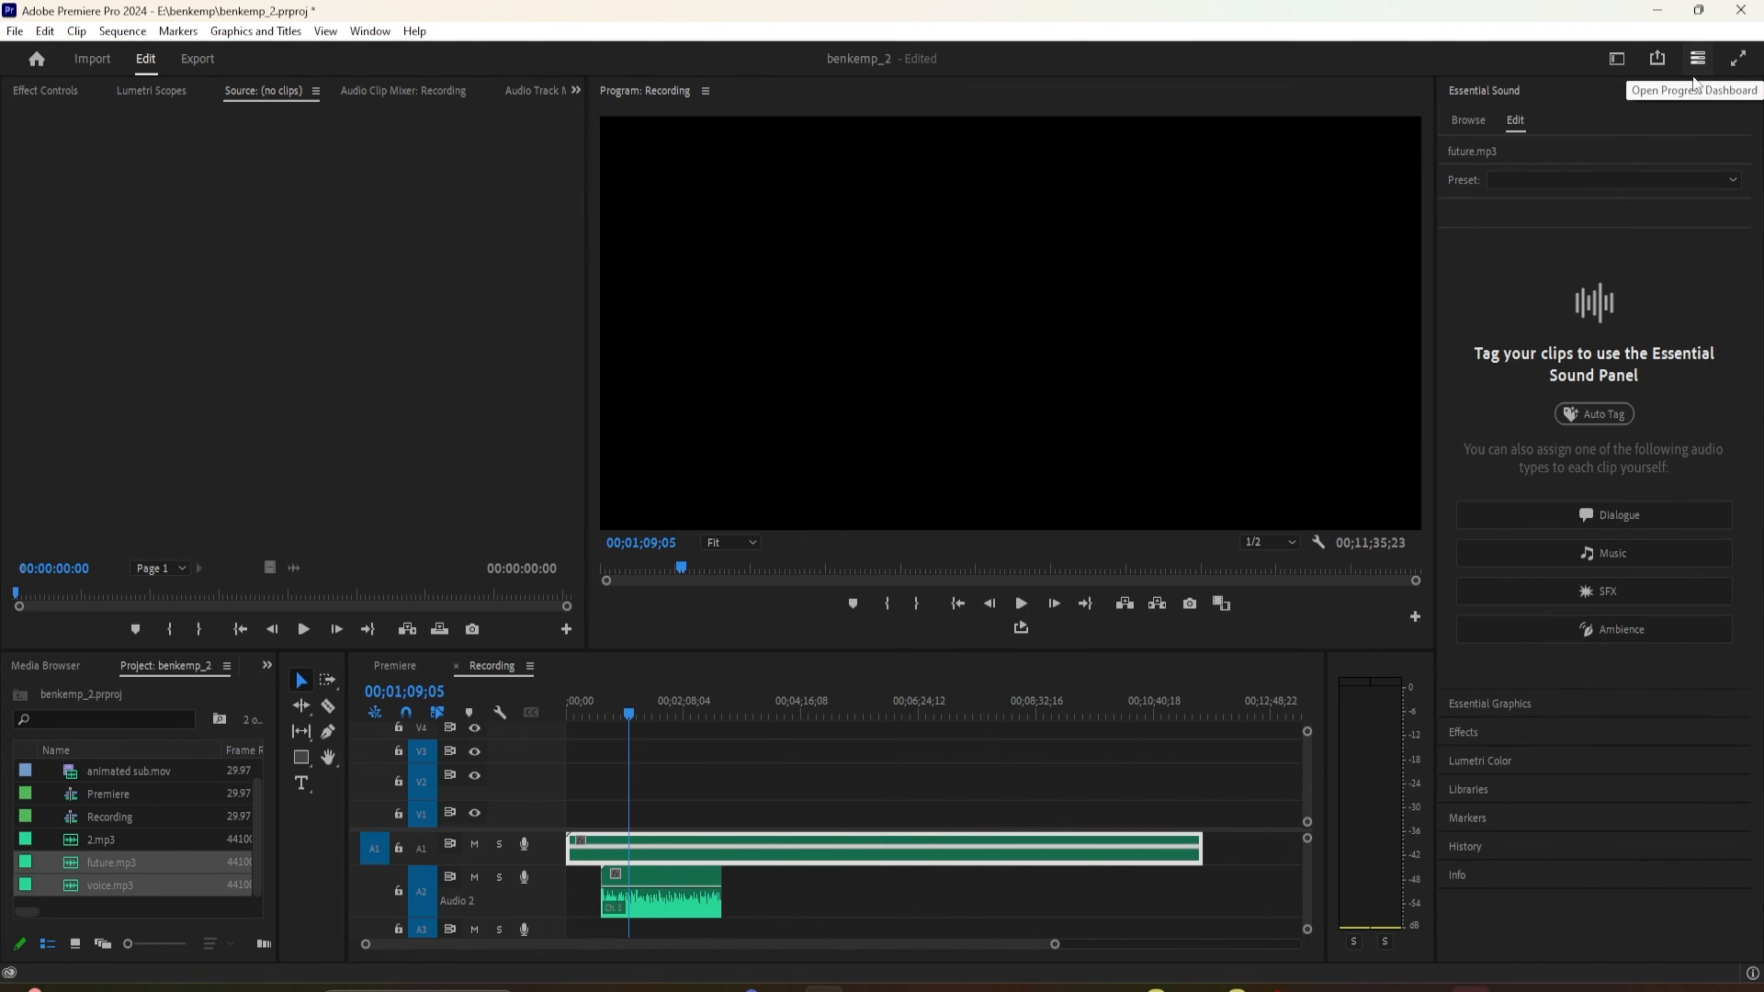